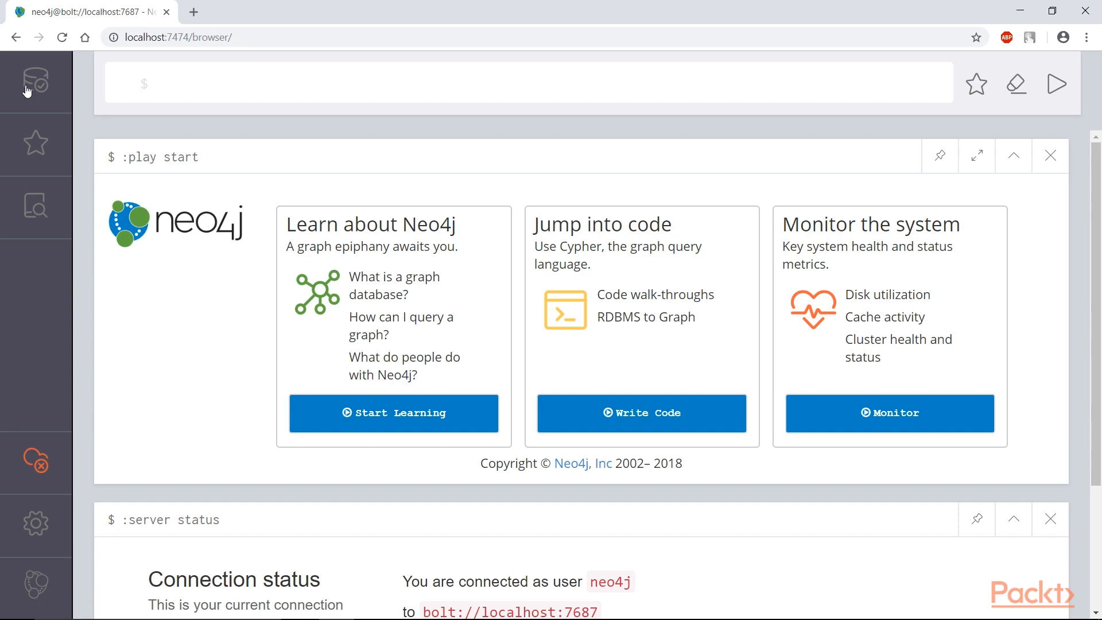
# Step: Run MERGE (n:Person) RETURN (n) to show a single Person node
pyautogui.write('MERGE (n:Person) RETURN (n')
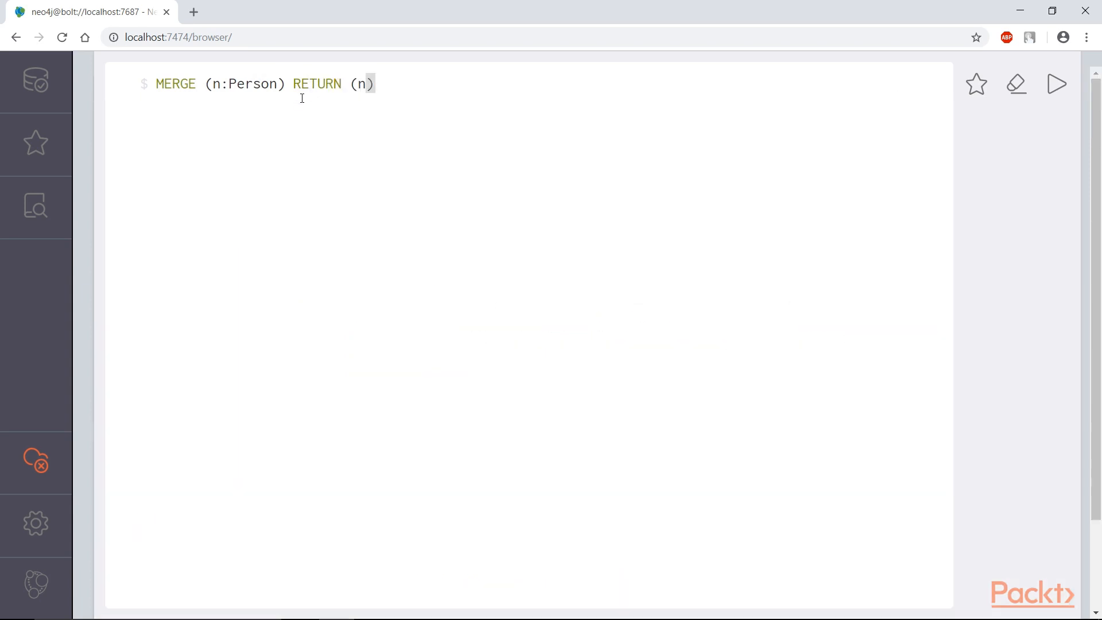
pyautogui.click(1055, 83)
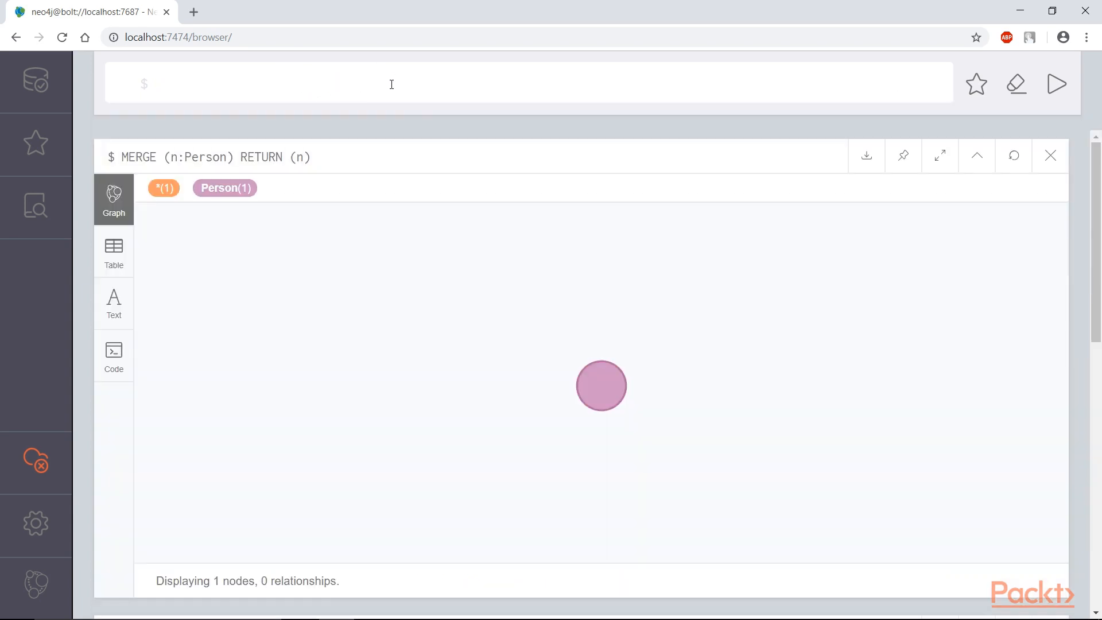
pyautogui.click(601, 385)
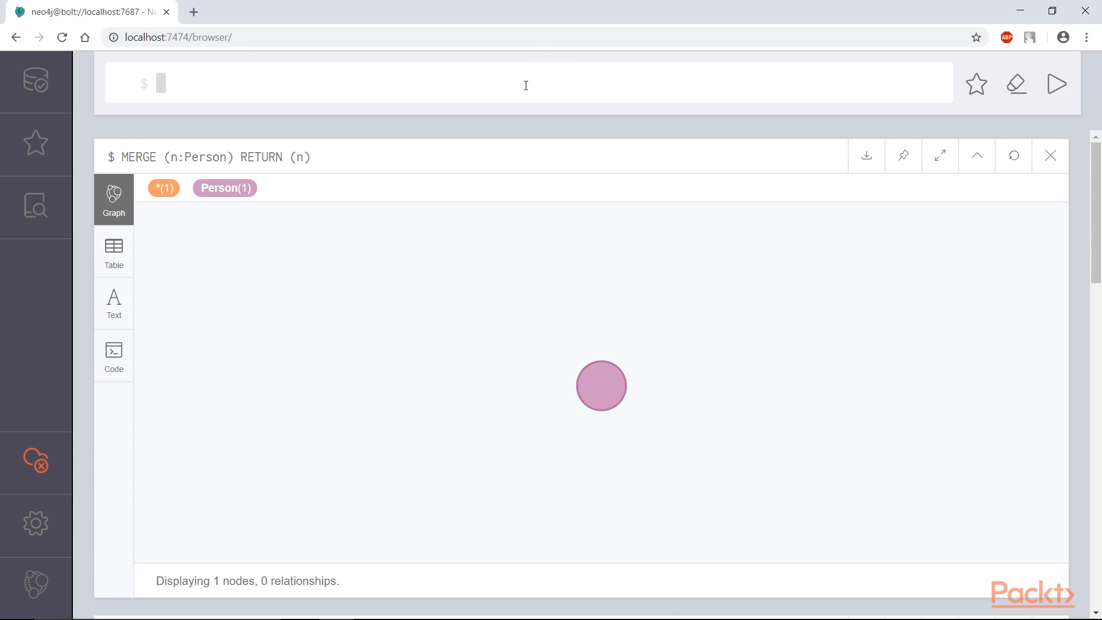
# Step: Merge Student 'Shahzad' and select the node to view its properties
pyautogui.write('MERGE (student:Student )')
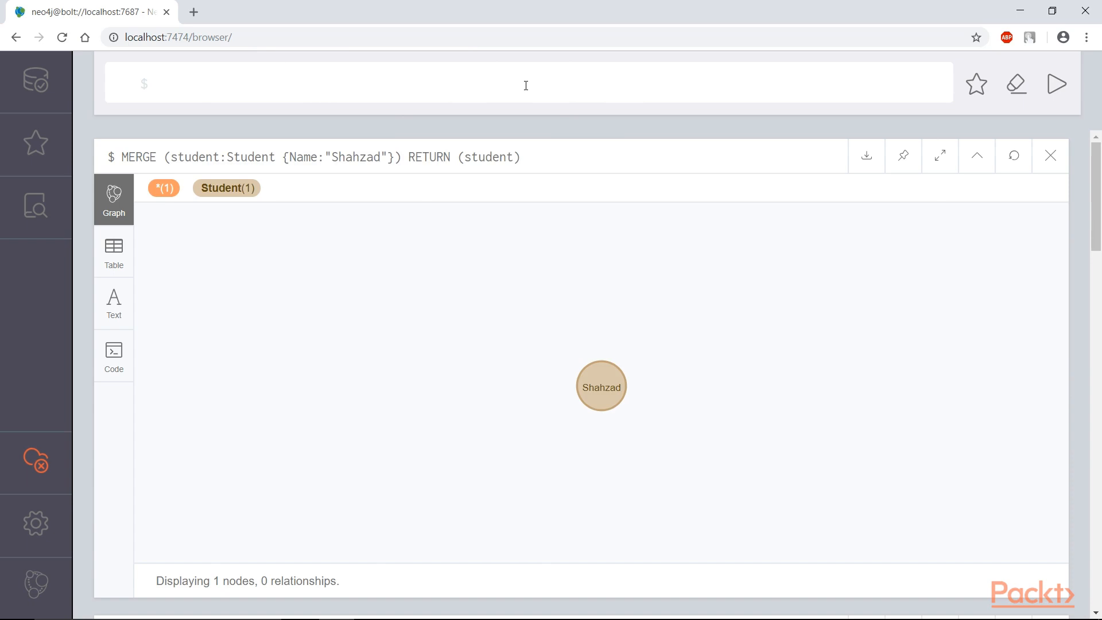
pyautogui.click(601, 385)
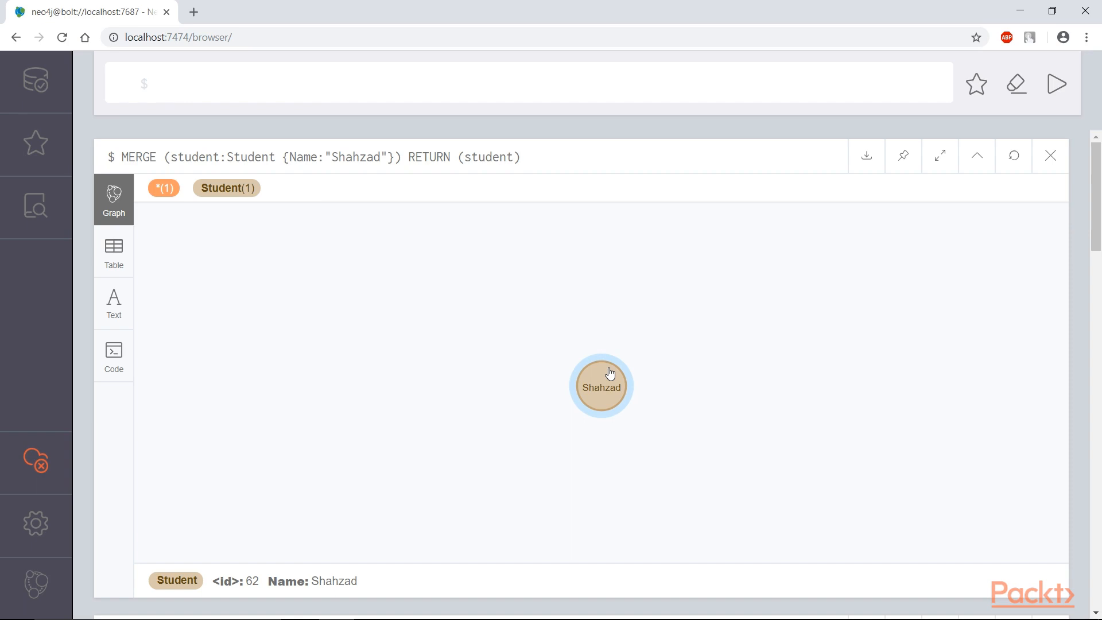
pyautogui.click(161, 82)
pyautogui.write('CREATE (a: Student {Name:"Ali"}), (b: Teacher {Name: "Dr.Jehanzeb"})')
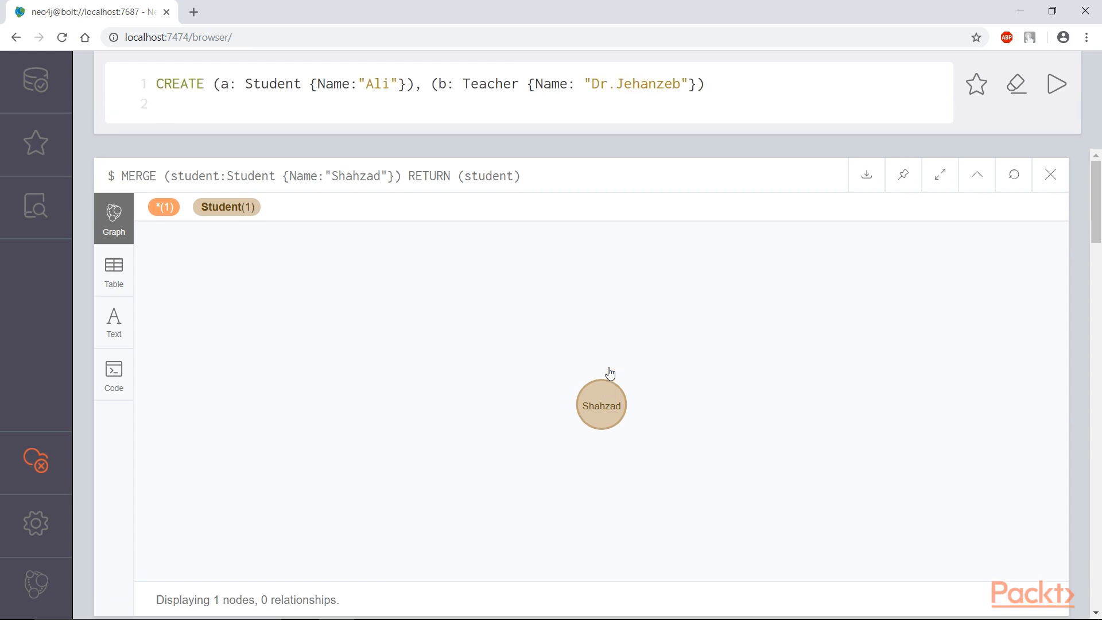
# Step: Create Ali and Dr.Jehanzeb, then drag their nodes around the graph view
pyautogui.click(1056, 84)
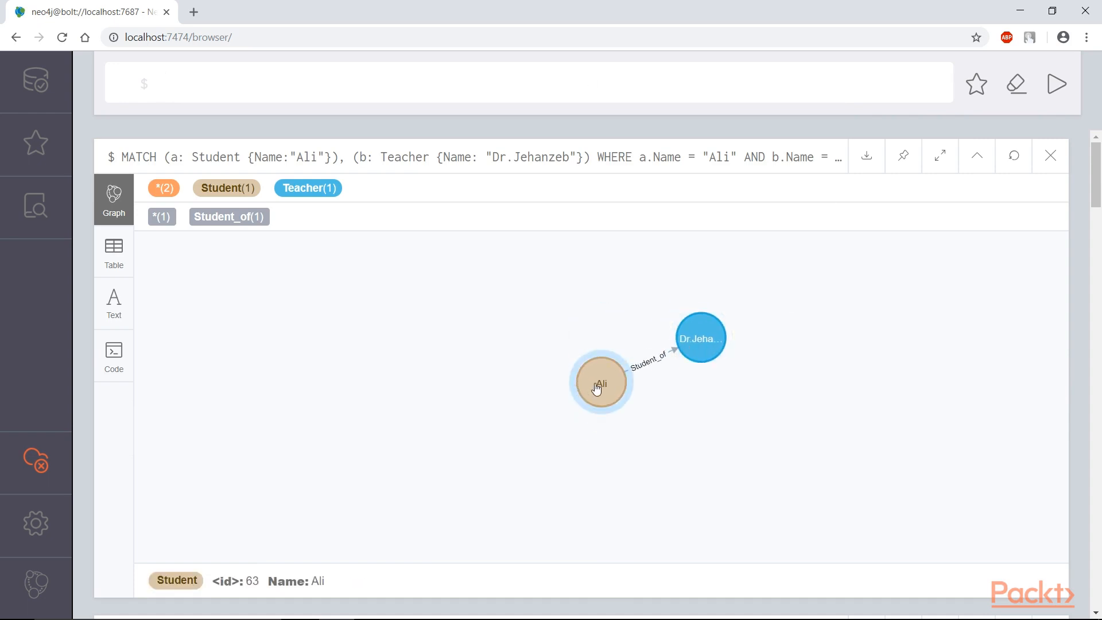
pyautogui.moveTo(601, 382); pyautogui.dragTo(401, 338)
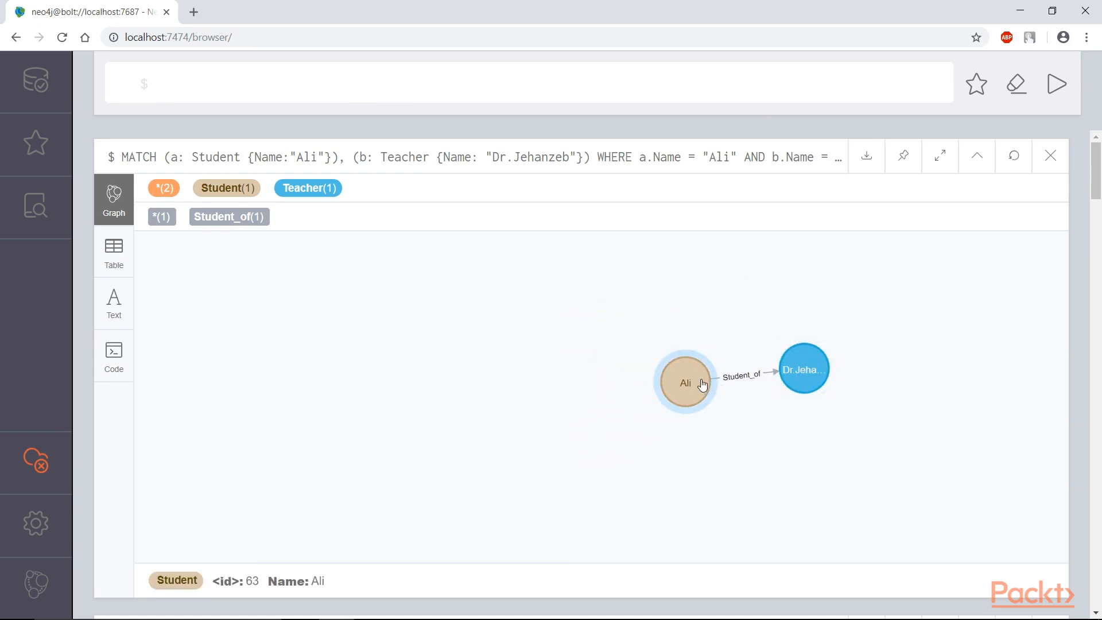
pyautogui.moveTo(686, 382); pyautogui.dragTo(347, 351)
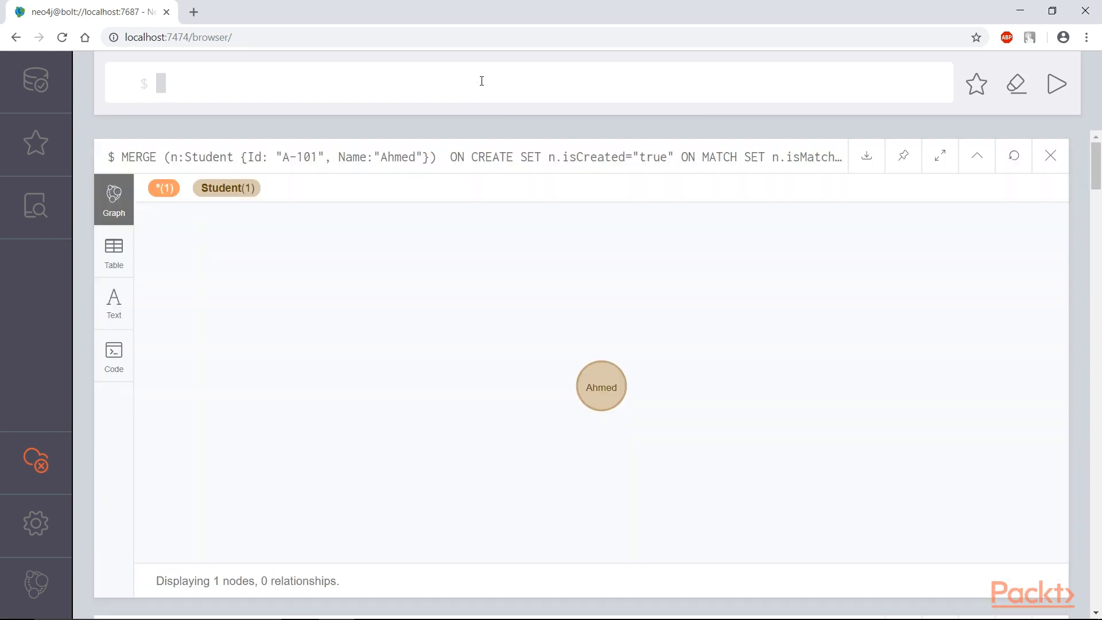
# Step: Select Ahmed's node to reveal Id A-101 and isCreated true
pyautogui.click(601, 386)
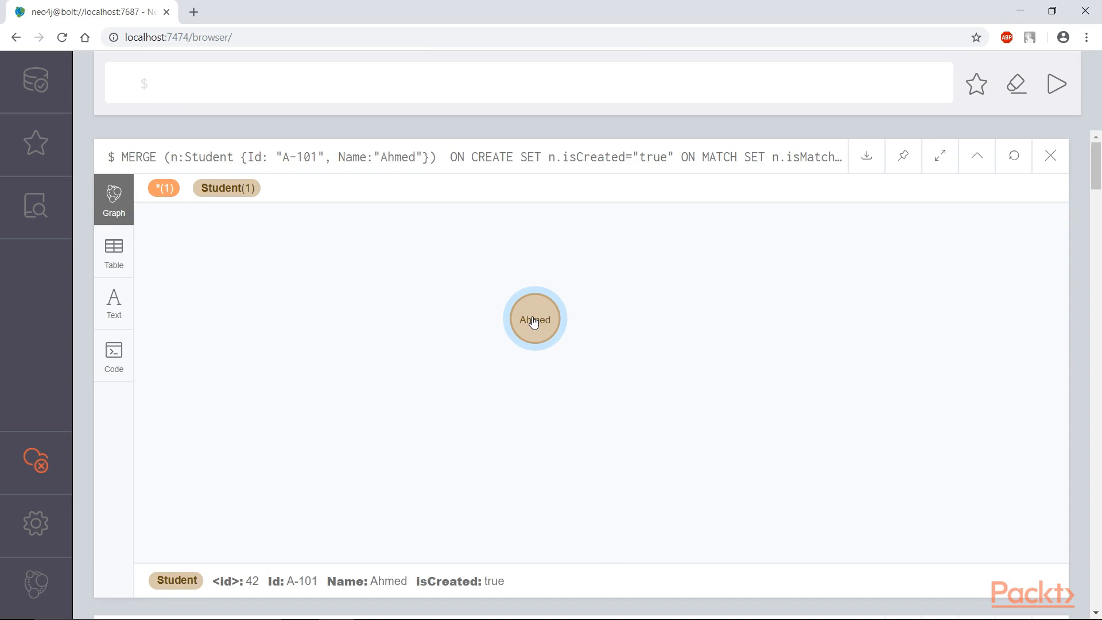